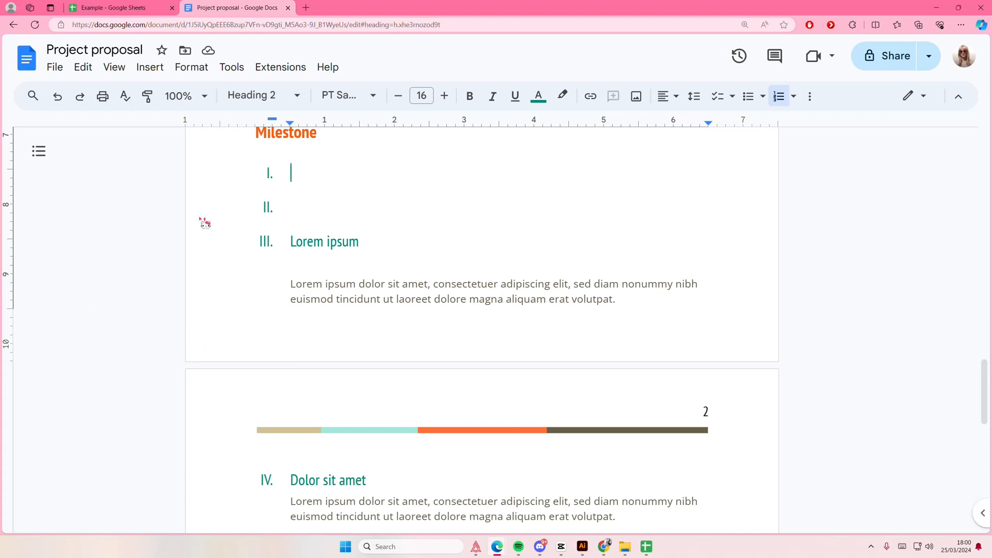
# Step: Check the Example spreadsheet, then import its linked Amount vs. Food pie chart under Milestone
pyautogui.click(109, 8)
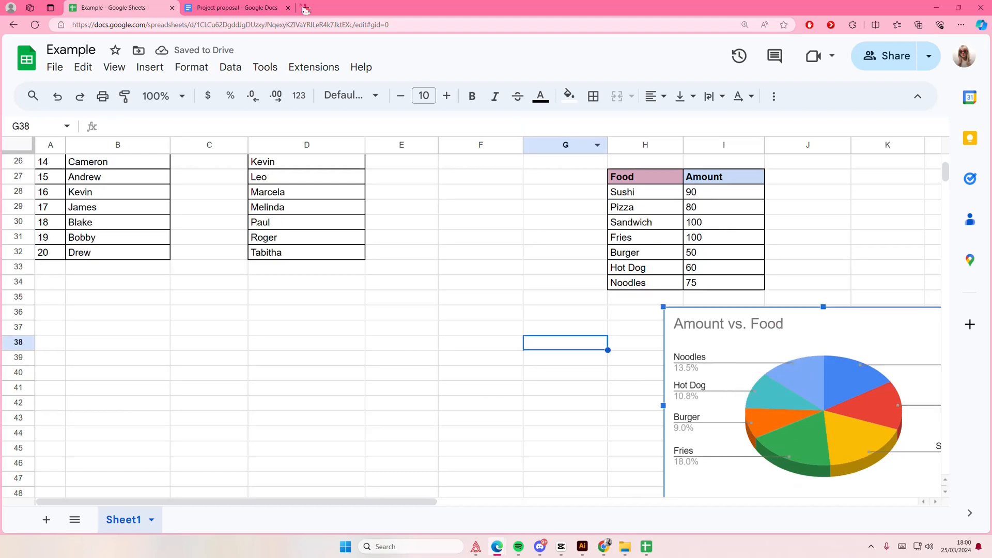
pyautogui.click(237, 8)
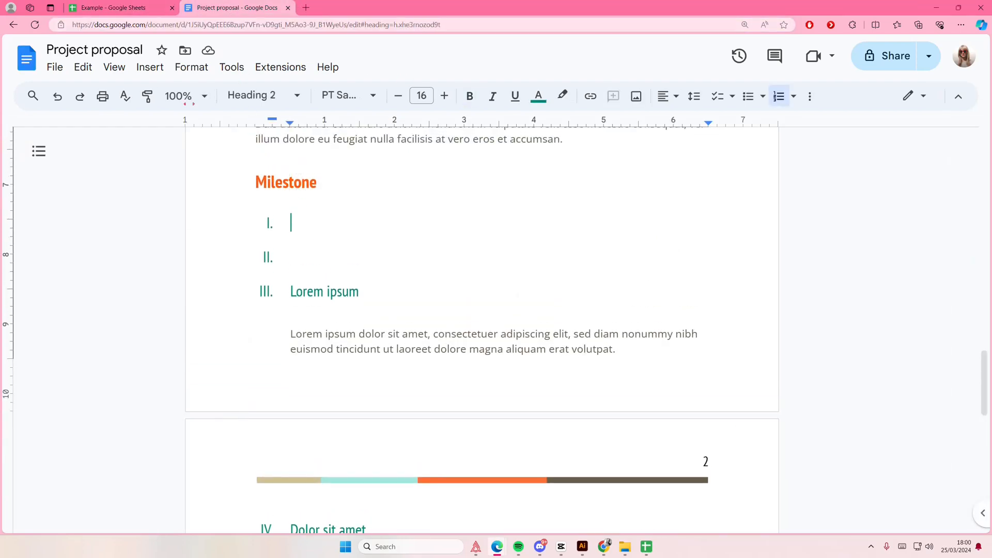
pyautogui.click(150, 67)
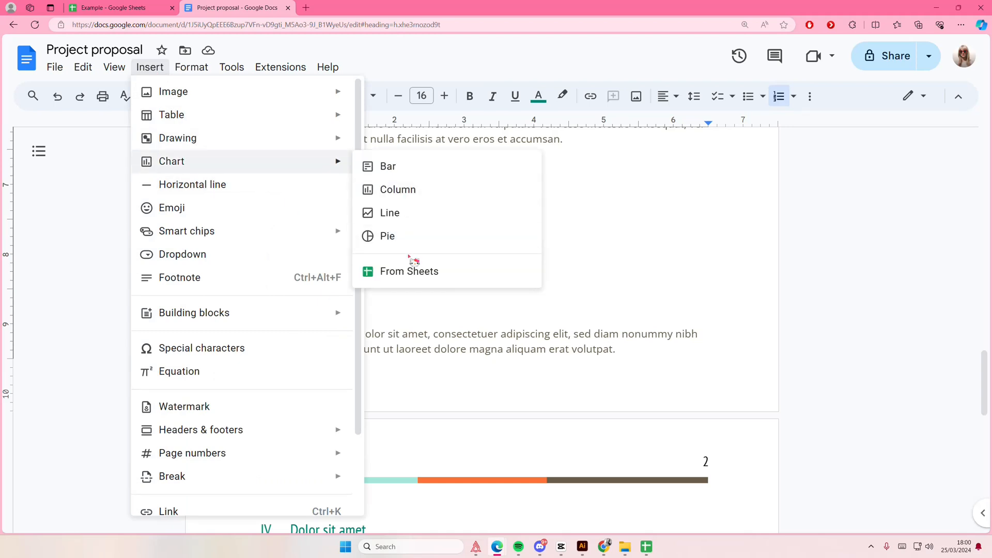
pyautogui.click(409, 271)
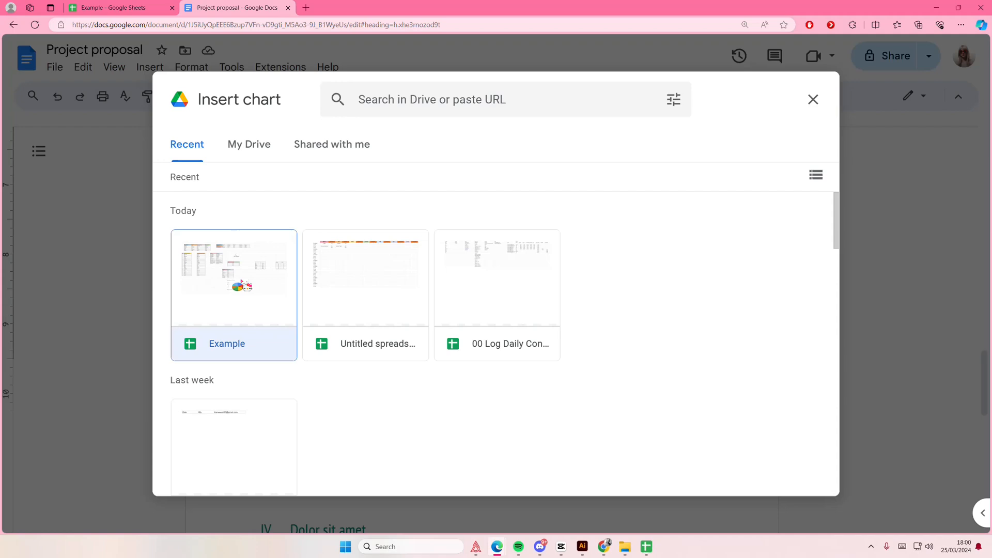
pyautogui.click(234, 295)
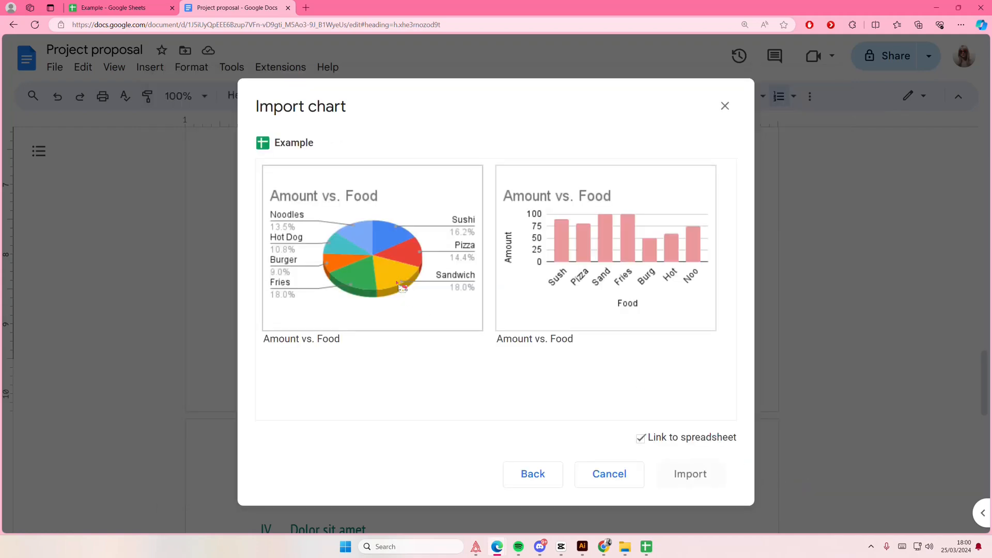
pyautogui.click(691, 473)
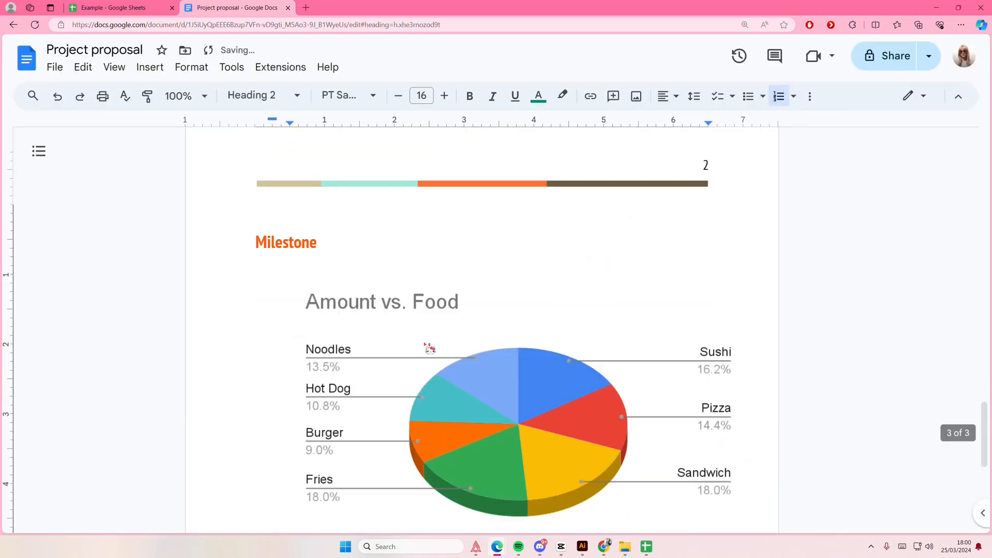
pyautogui.click(109, 8)
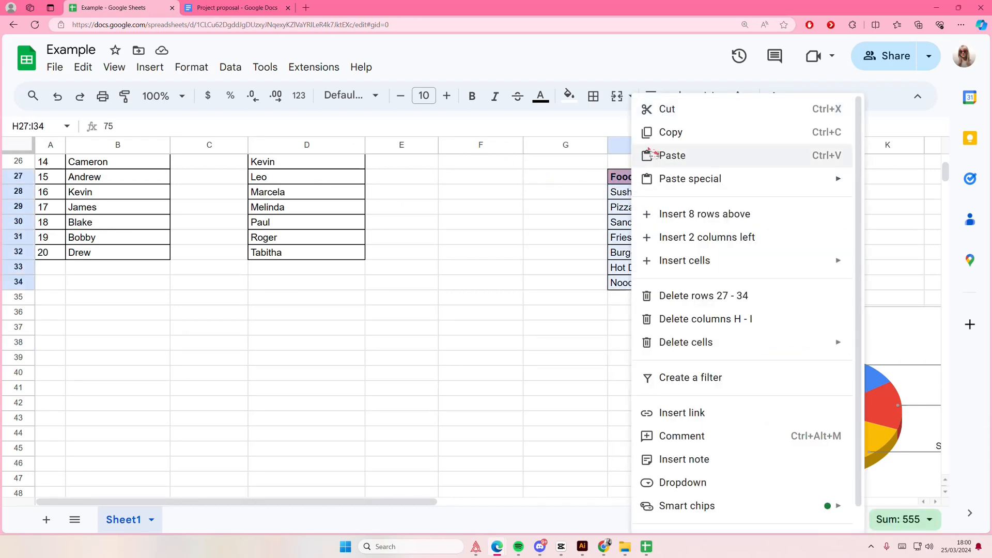
# Step: Paste the Food/Amount table as a linked table under Milestone, then open its source spreadsheet
pyautogui.click(237, 8)
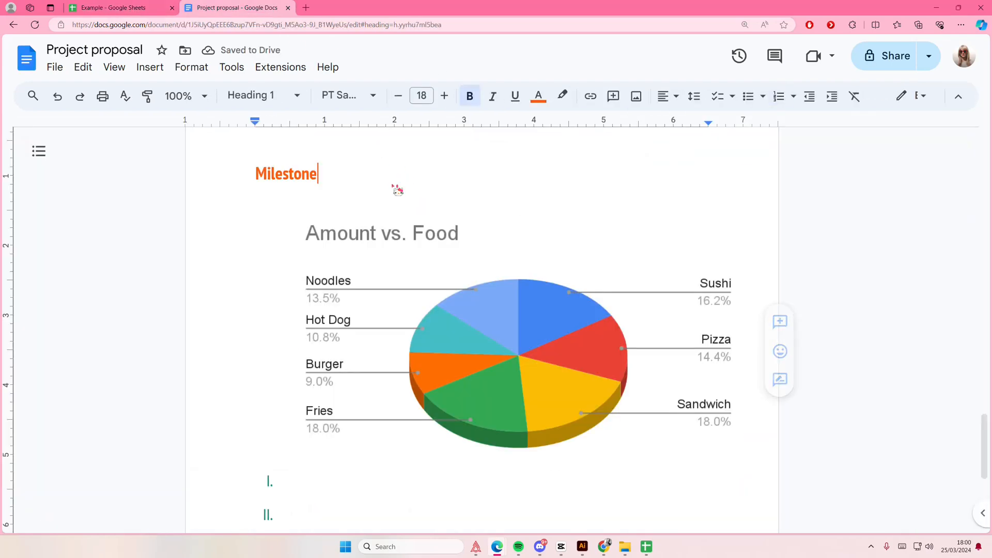
pyautogui.press('Ctrl+v')
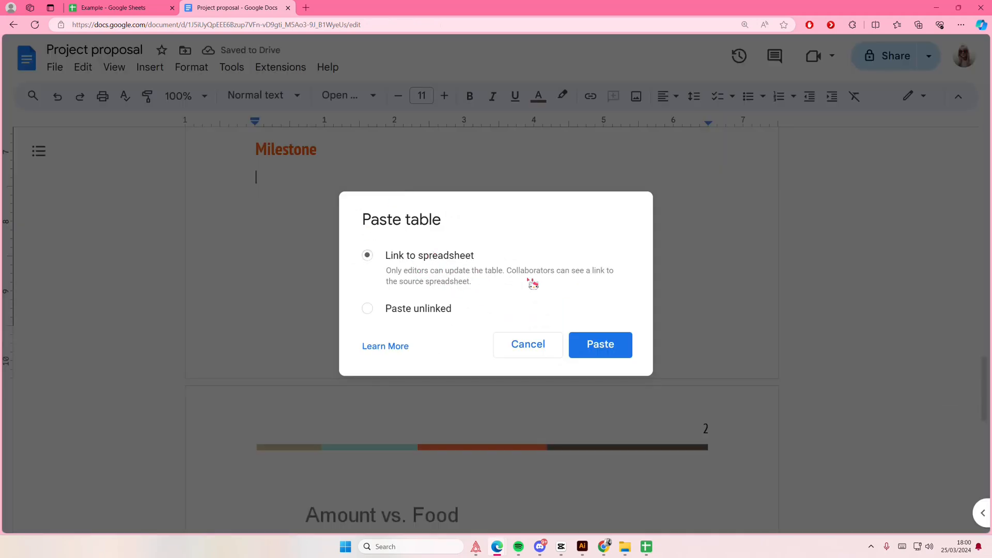
pyautogui.click(601, 345)
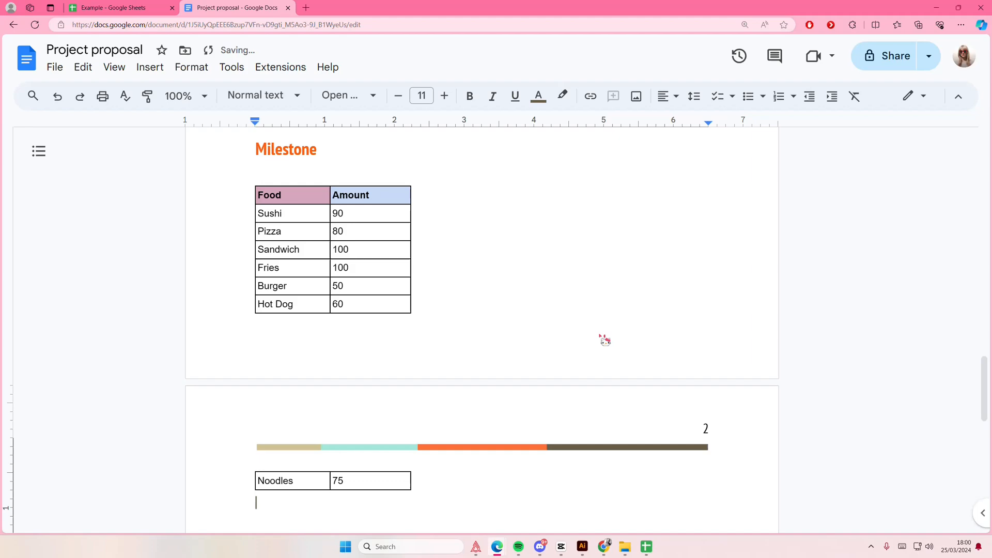
pyautogui.click(371, 167)
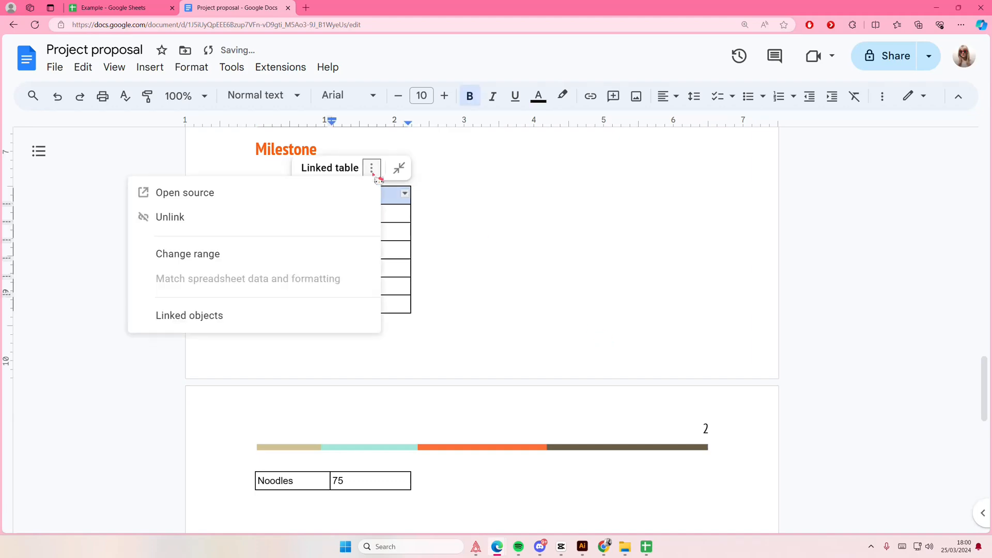
pyautogui.click(185, 193)
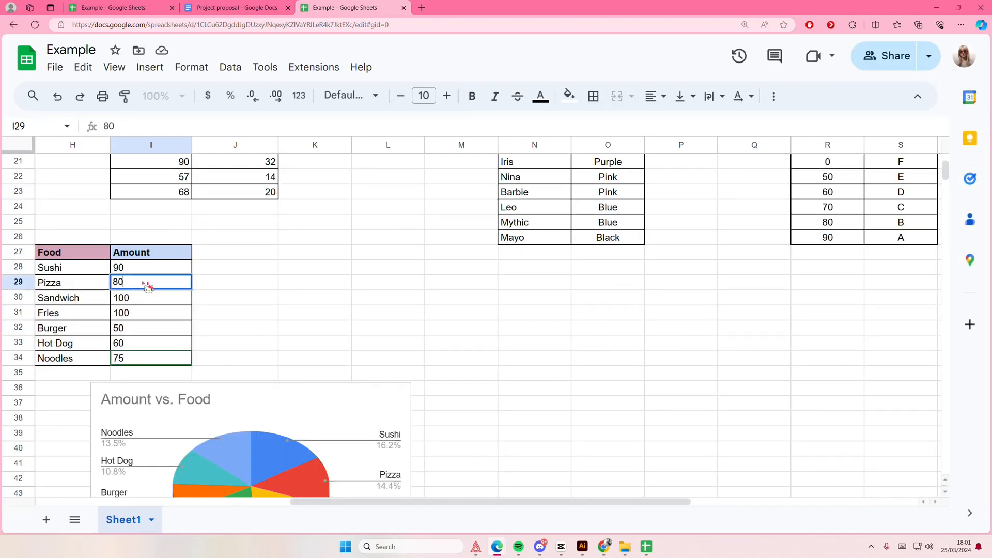
# Step: Review the linked Food/Amount table in the proposal, then view the Example spreadsheet showing Pizza at 50
pyautogui.click(237, 7)
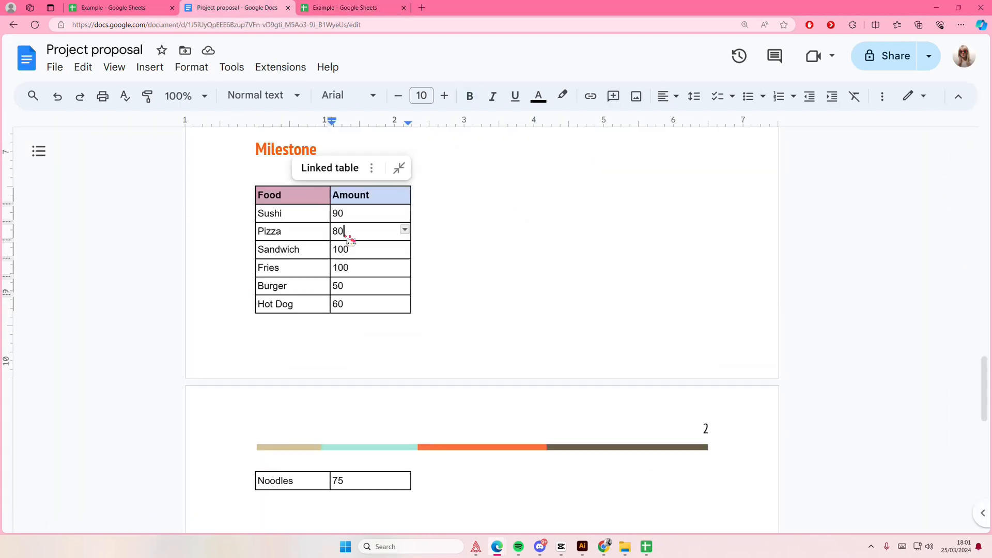
pyautogui.click(371, 167)
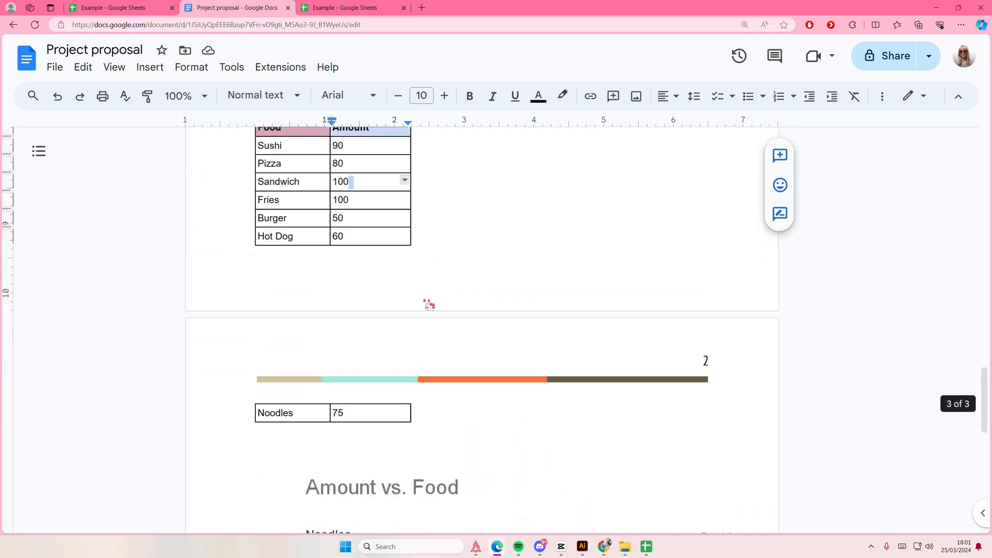
pyautogui.click(372, 168)
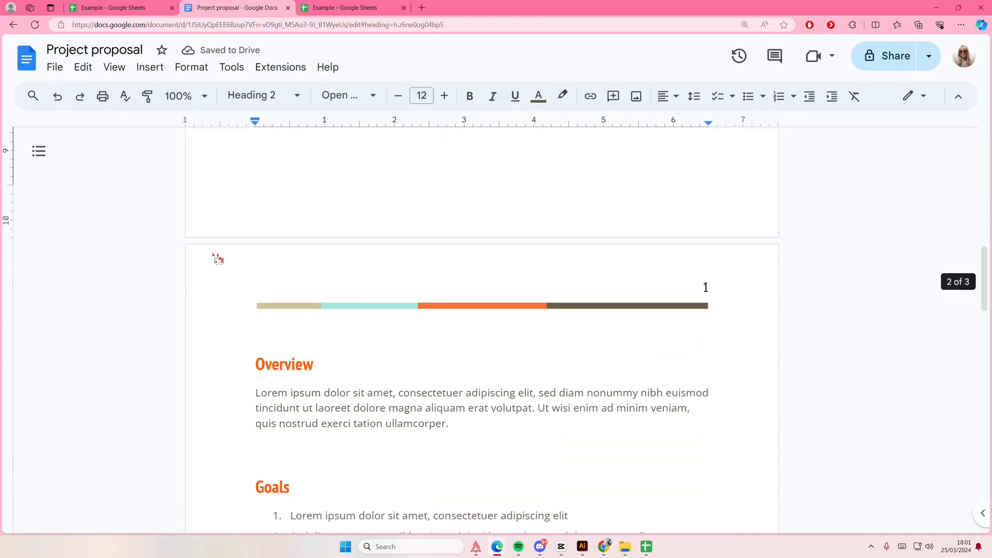
pyautogui.scroll(-3)
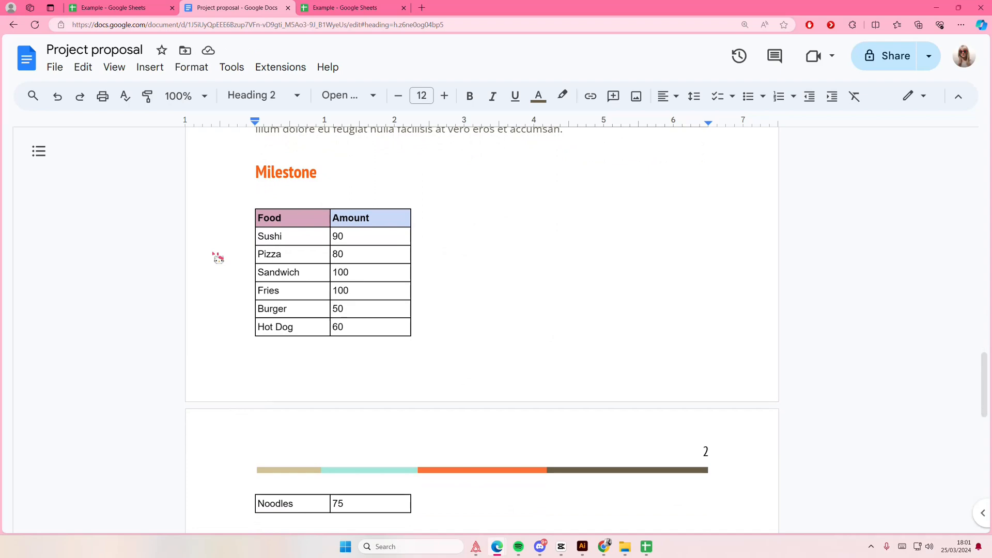
pyautogui.click(355, 7)
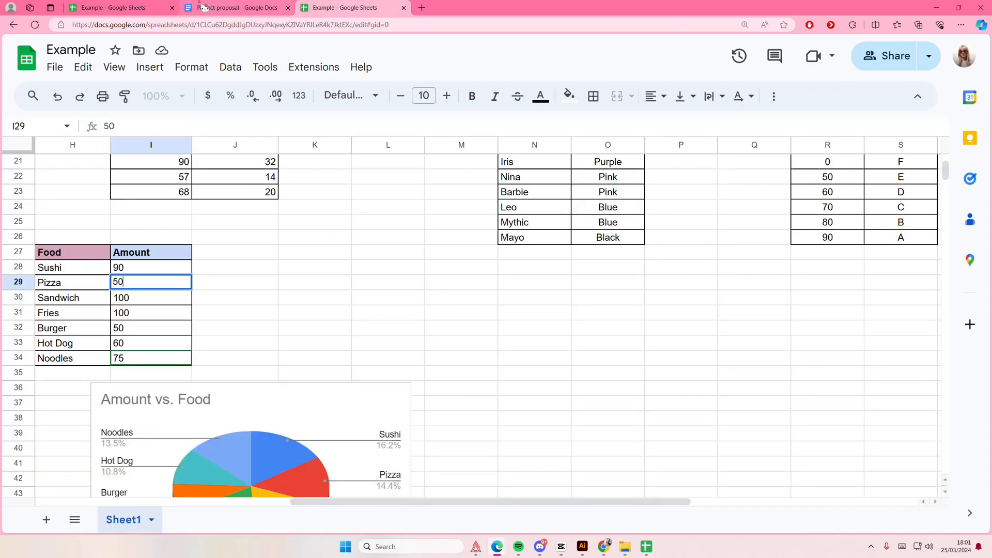
# Step: Select the linked pie chart in the proposal and scroll down to the Lorem ipsum sections
pyautogui.click(236, 8)
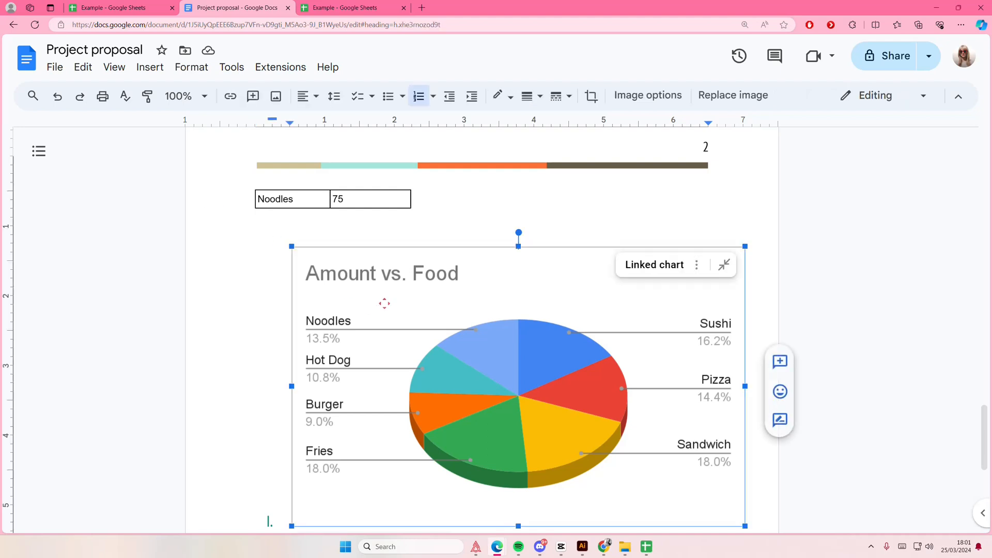
pyautogui.click(697, 265)
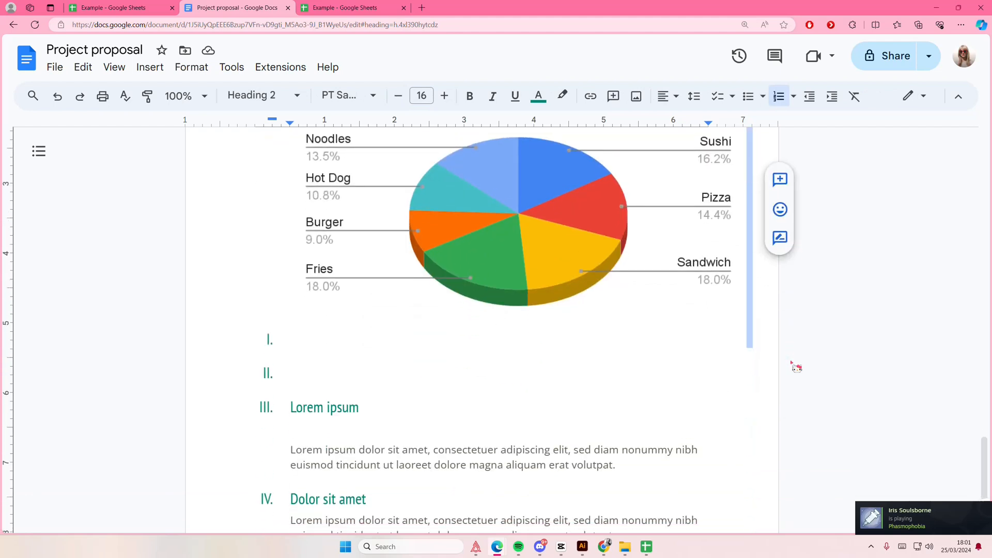
pyautogui.scroll(-3)
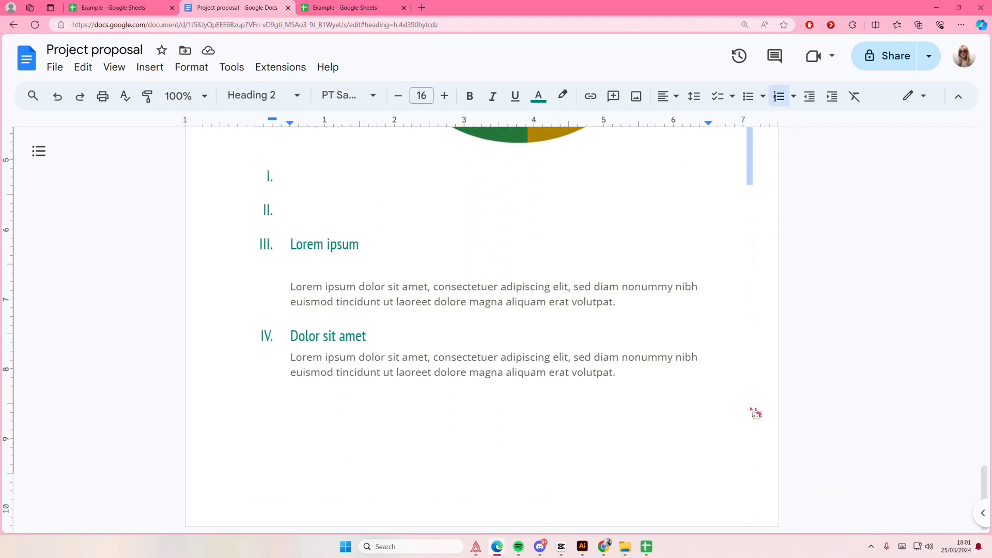